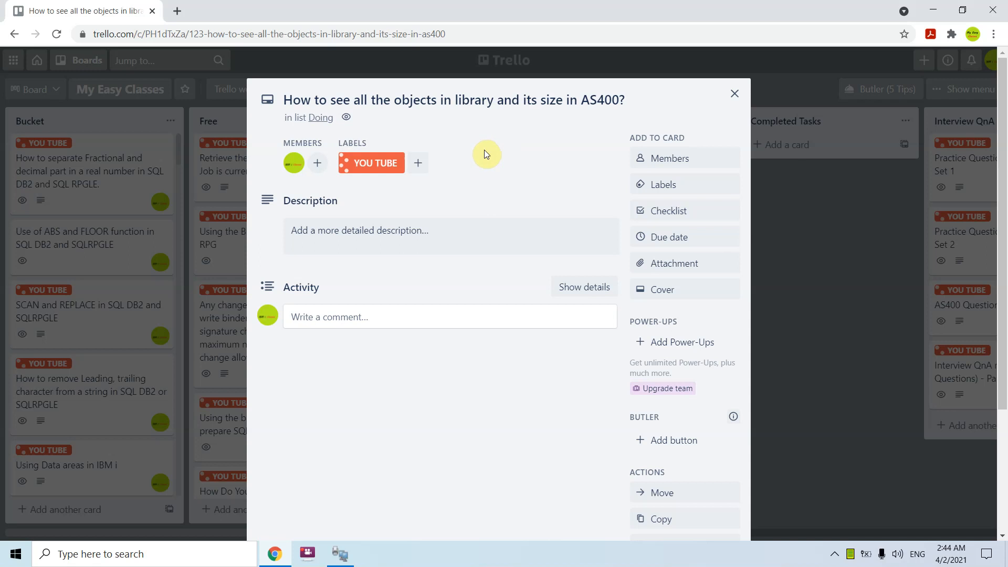
mouse_move(484, 153)
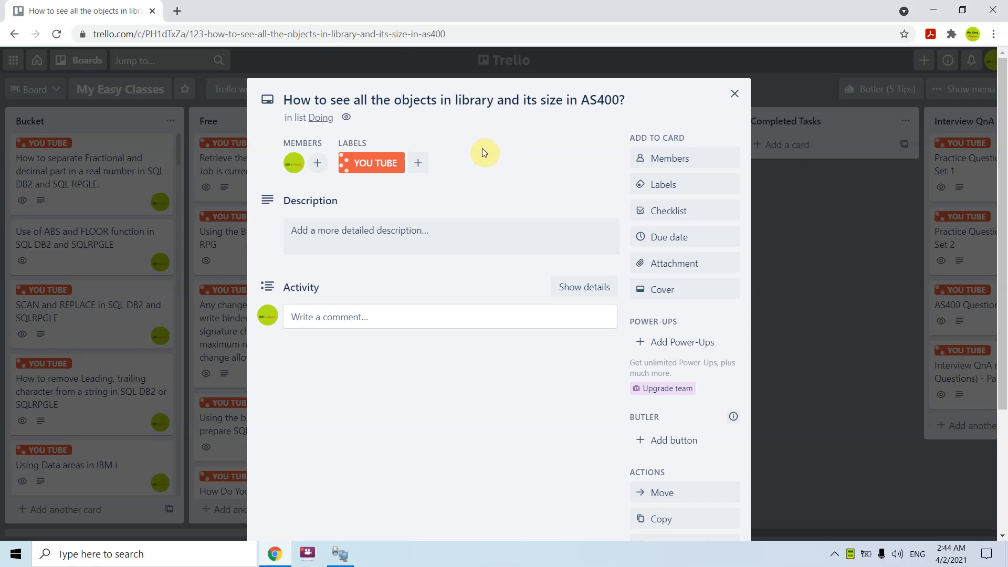
mouse_move(393, 135)
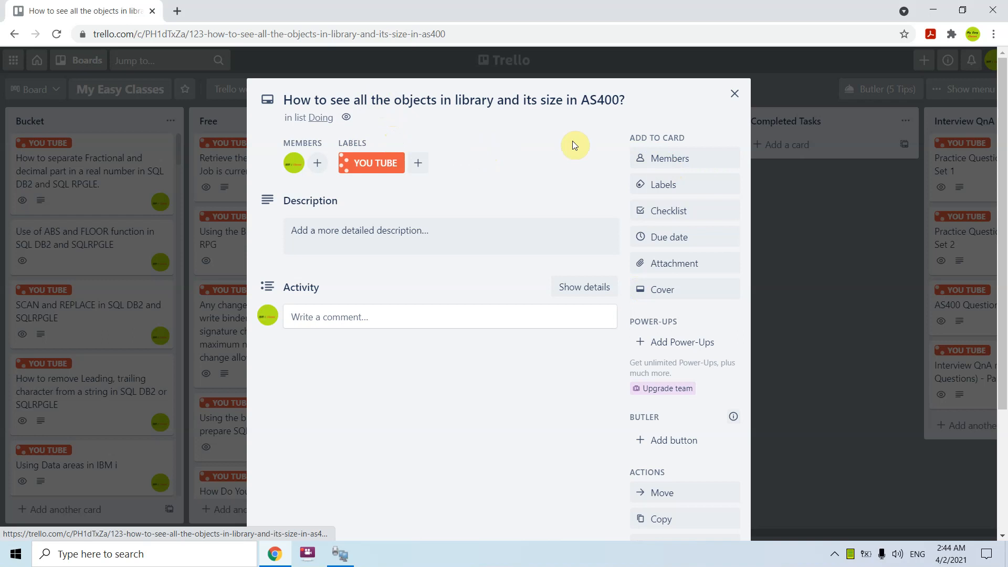
mouse_move(605, 303)
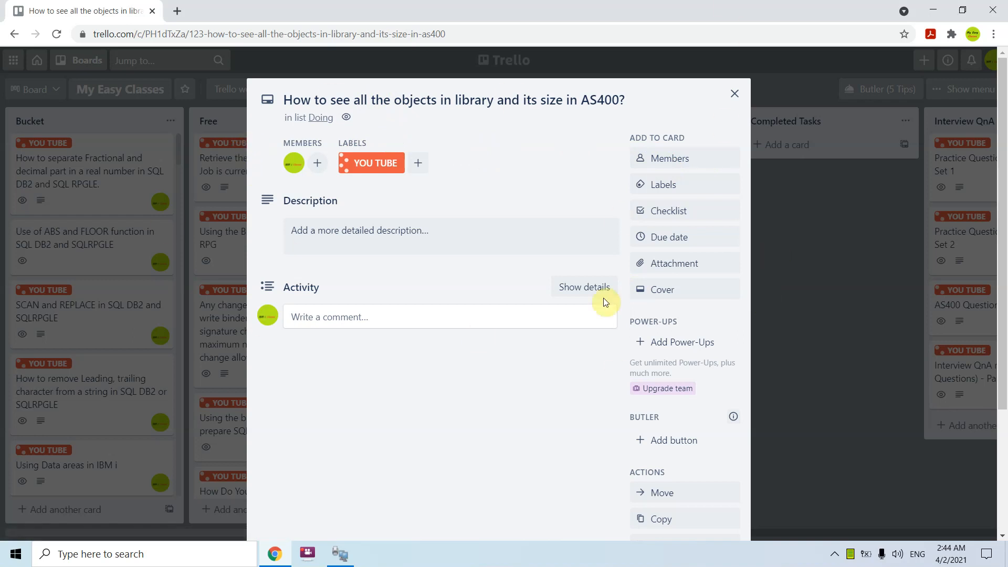
mouse_move(289, 407)
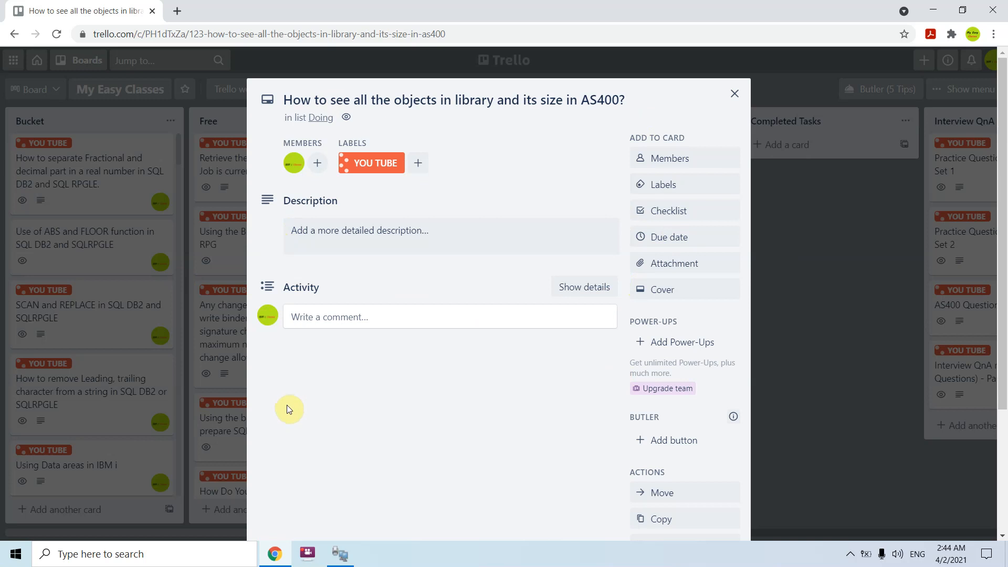
- Enter DSPLIB on the Main Menu command line and prompt the Display Library command
left_click(340, 553)
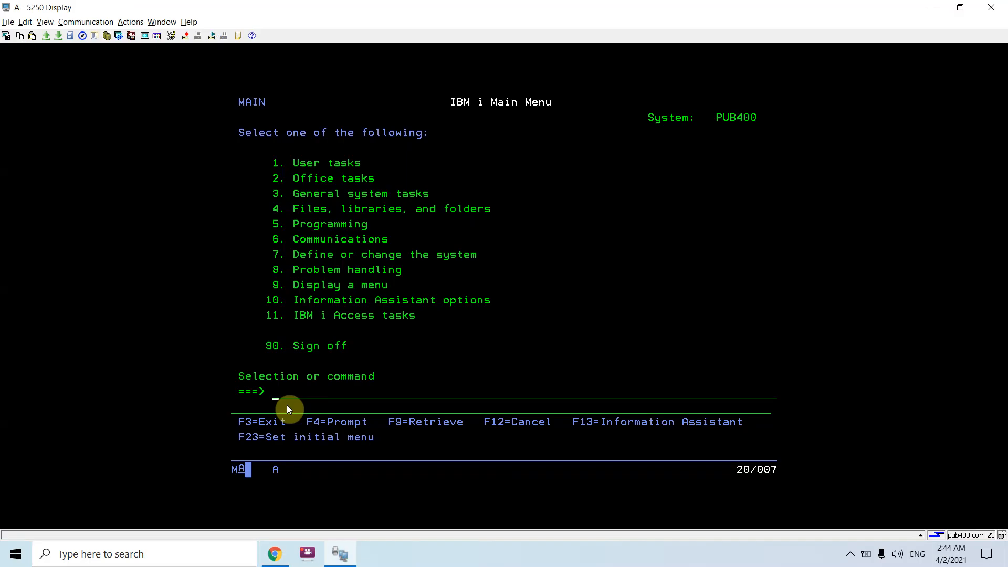
type("DSPL")
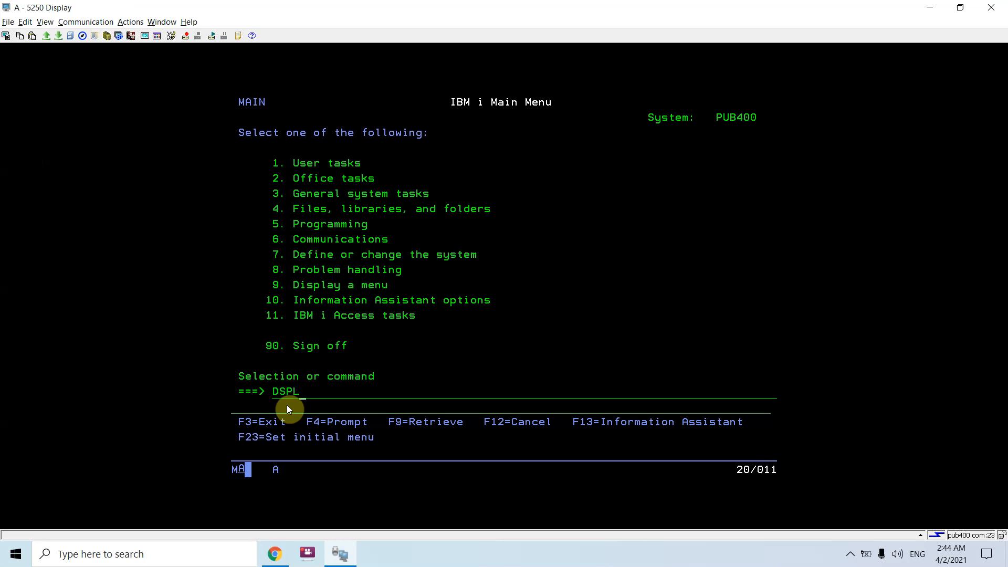
type("IB")
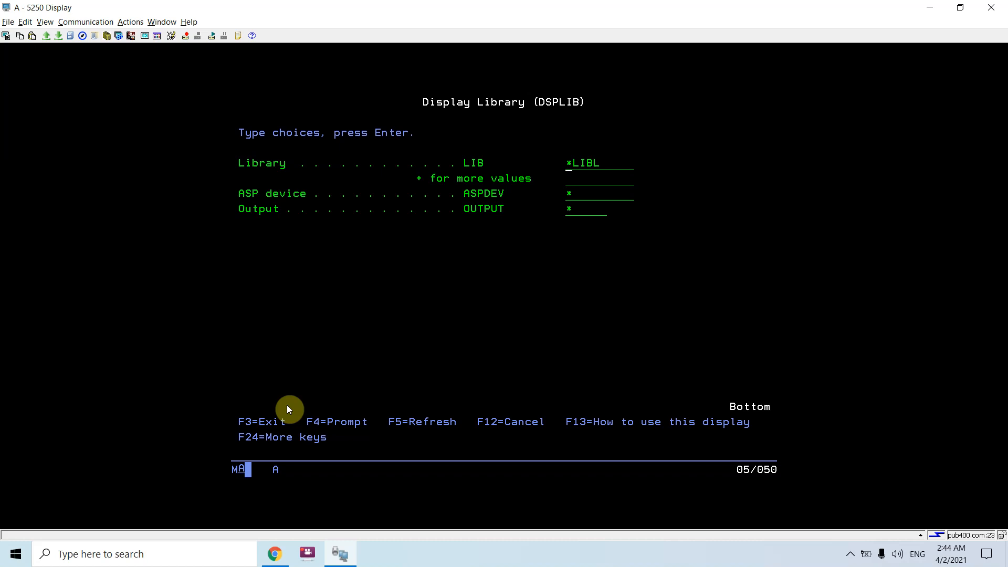
- Run Display Library for EASYCLASS1, listing its 354 objects with sizes
type("EASYCLASS1")
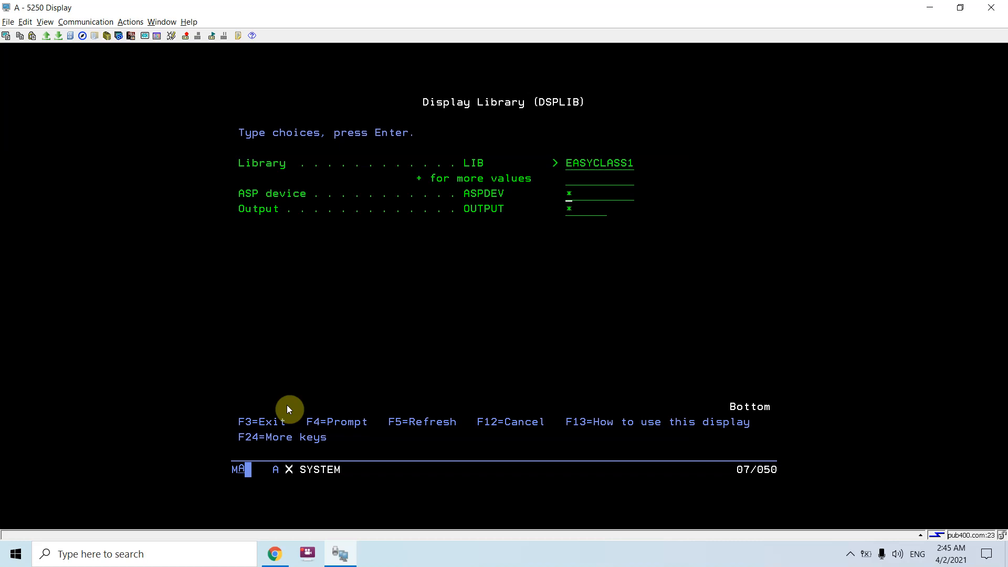
key("Enter")
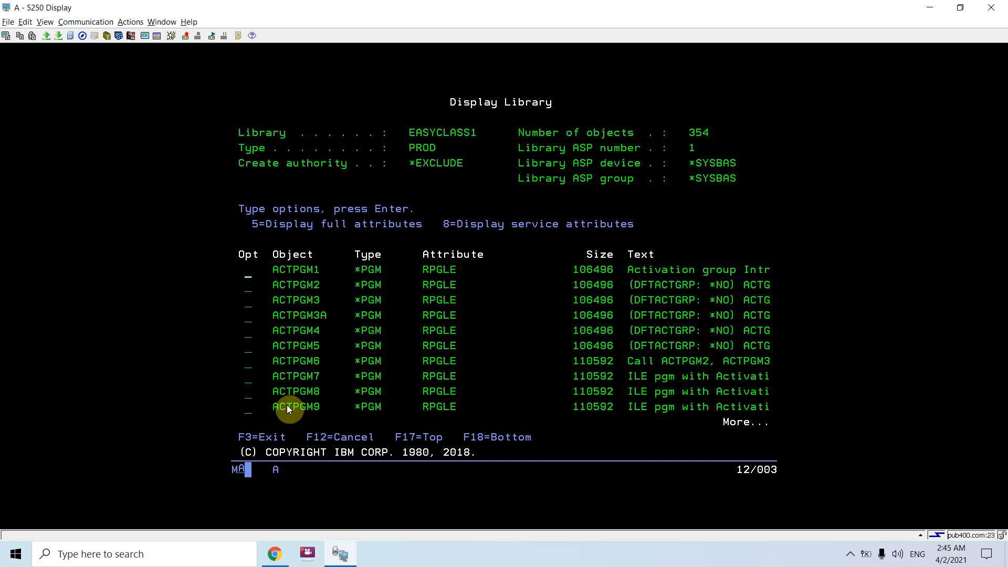
mouse_move(460, 239)
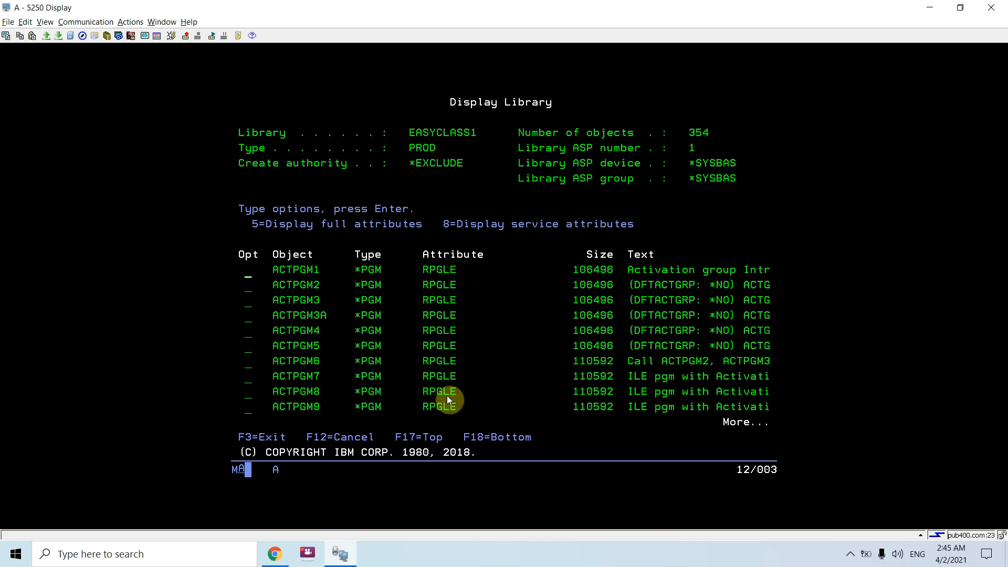
mouse_move(490, 300)
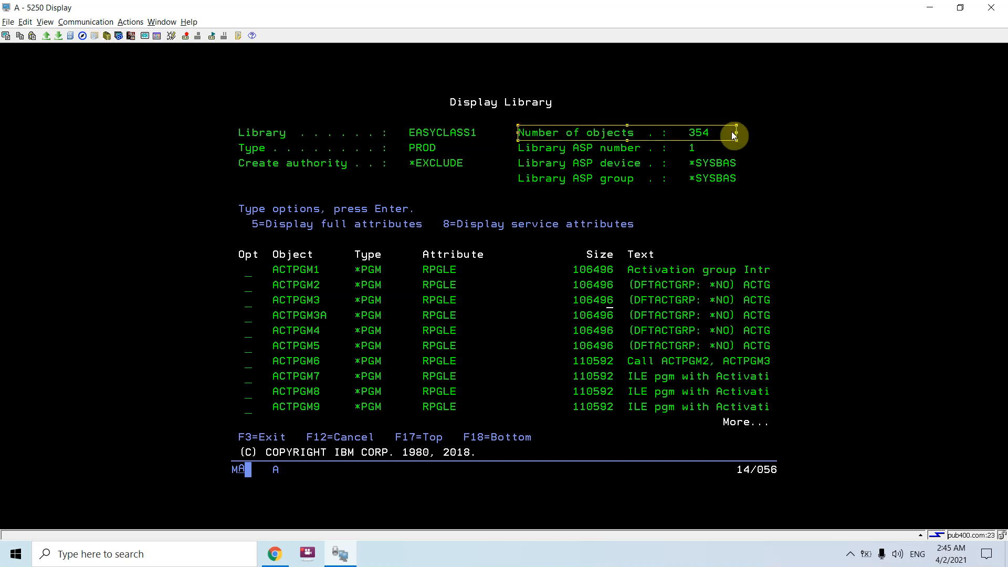
mouse_move(494, 176)
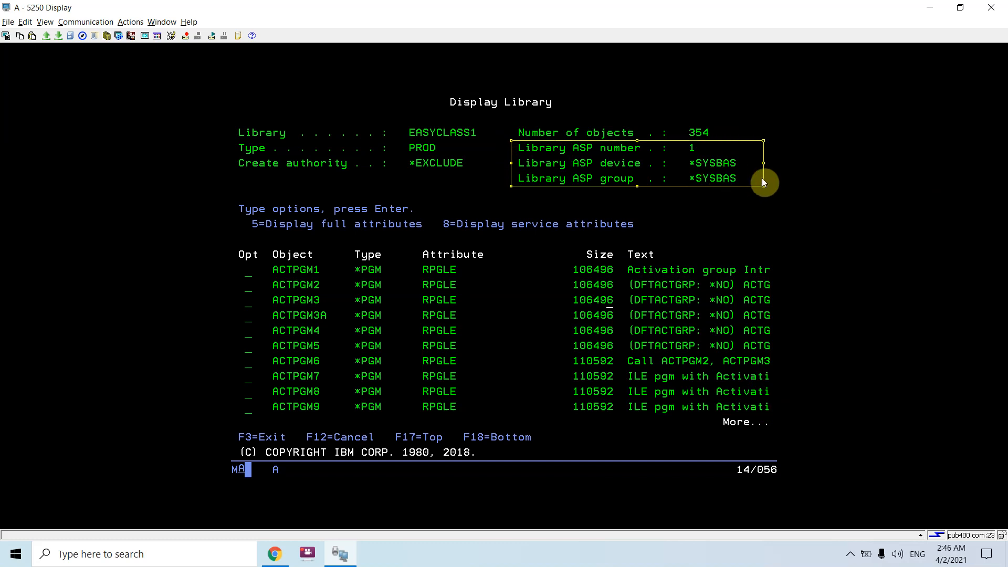
mouse_move(242, 160)
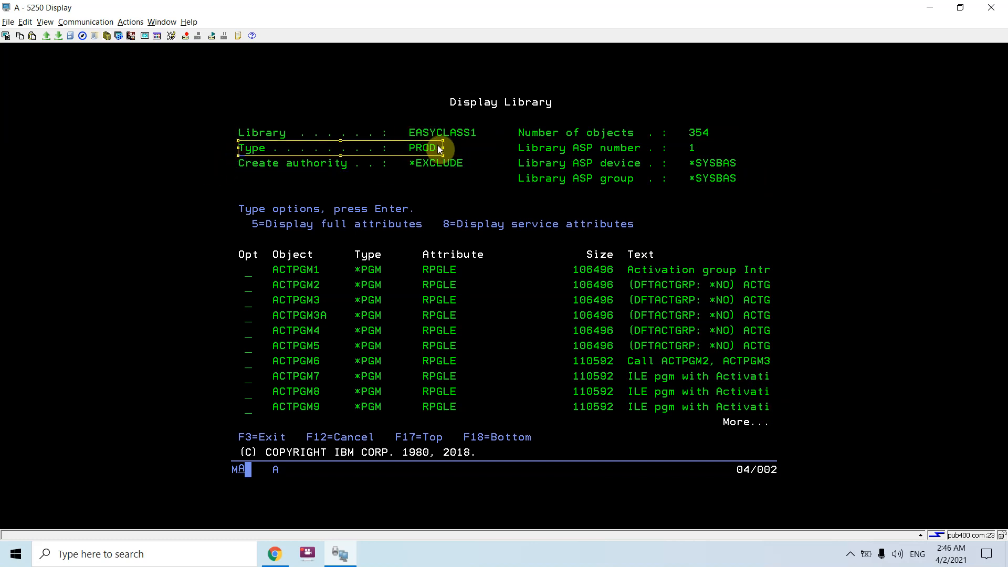
mouse_move(273, 125)
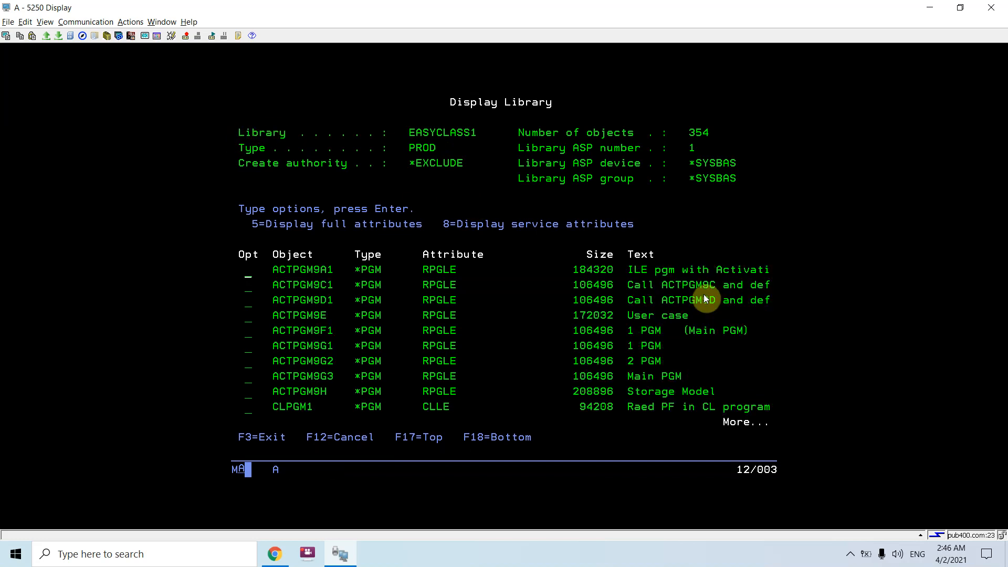
- Page down the EASYCLASS1 object list to the *SRVPGM entries ILEPGM14 through OCT1C2
scroll("down", 3)
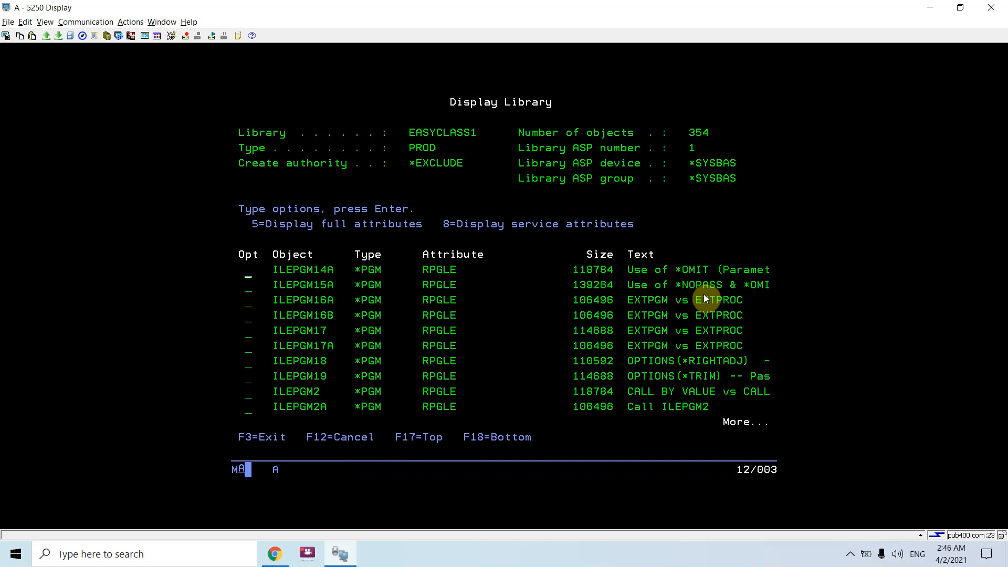
key("PageDown")
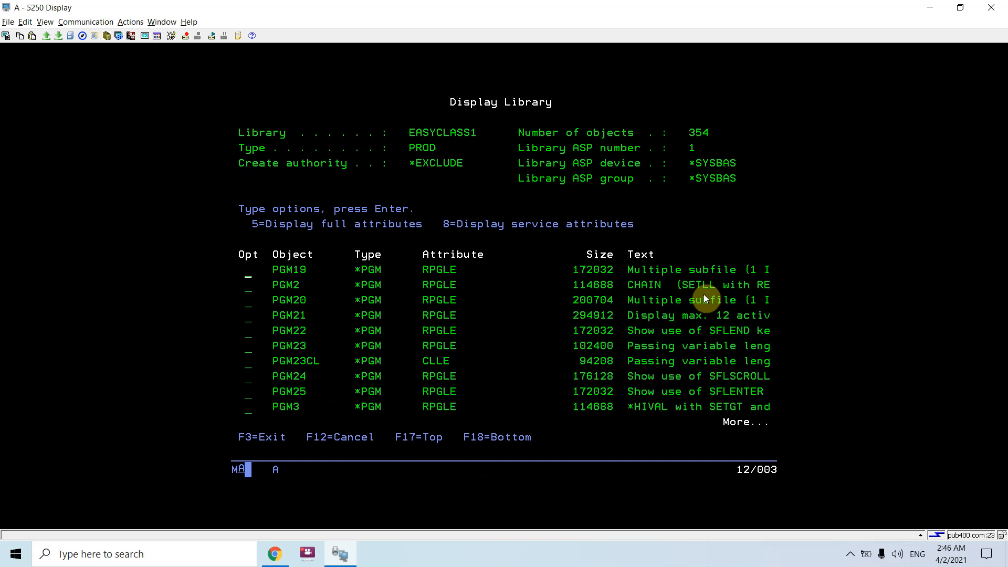
key("pagedown")
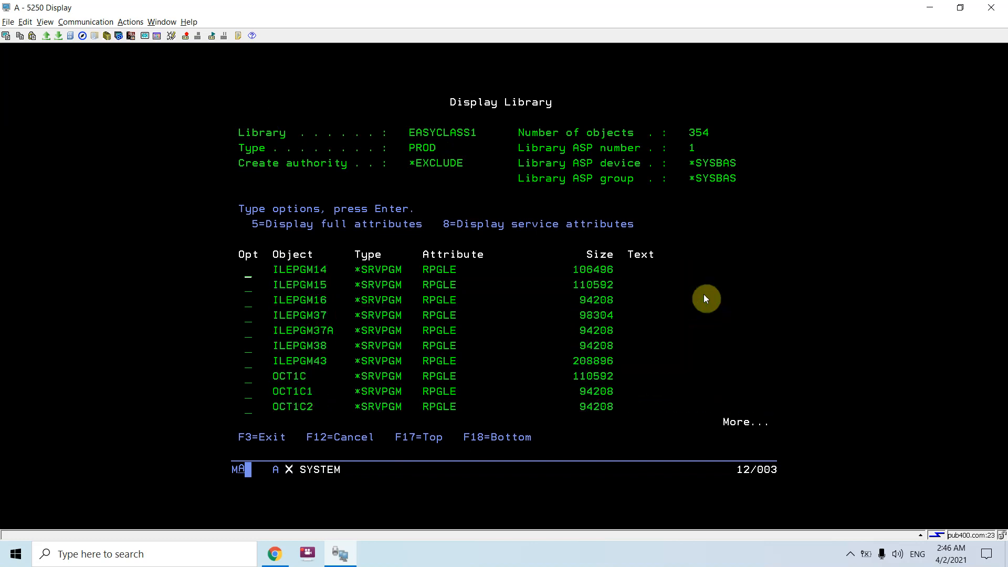